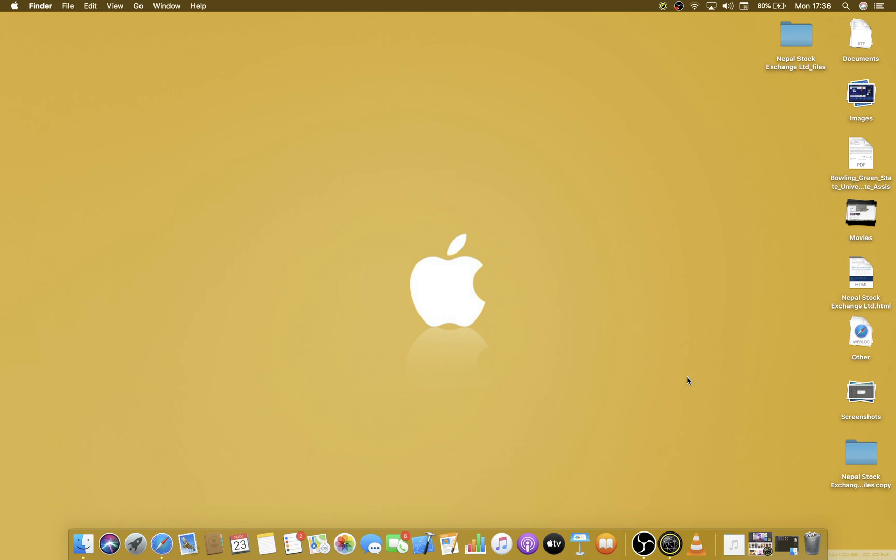
{"action": "mouse_move", "coordinate": [669, 544]}
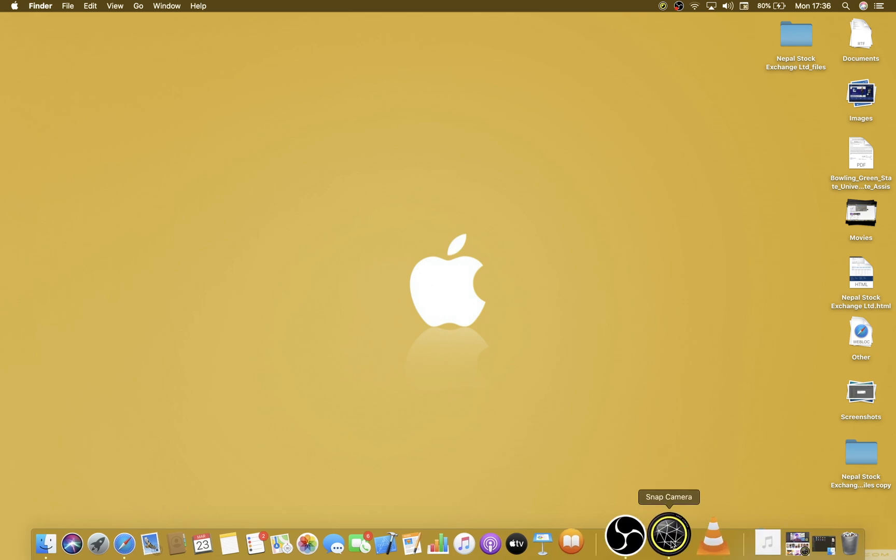
{"action": "mouse_move", "coordinate": [686, 496]}
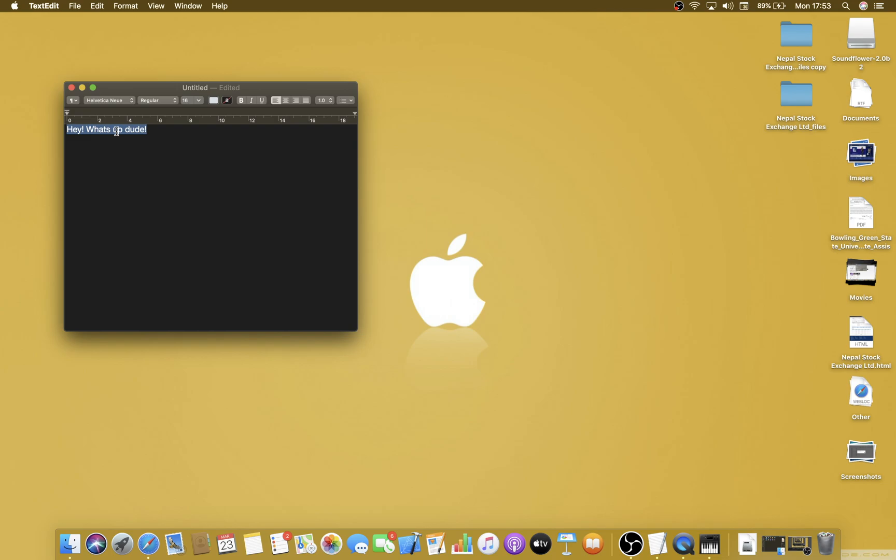
- Export 'Hey! Whats up dude!' to Music as a spoken track named Greeting using Samantha
{"action": "right_click", "coordinate": [117, 129]}
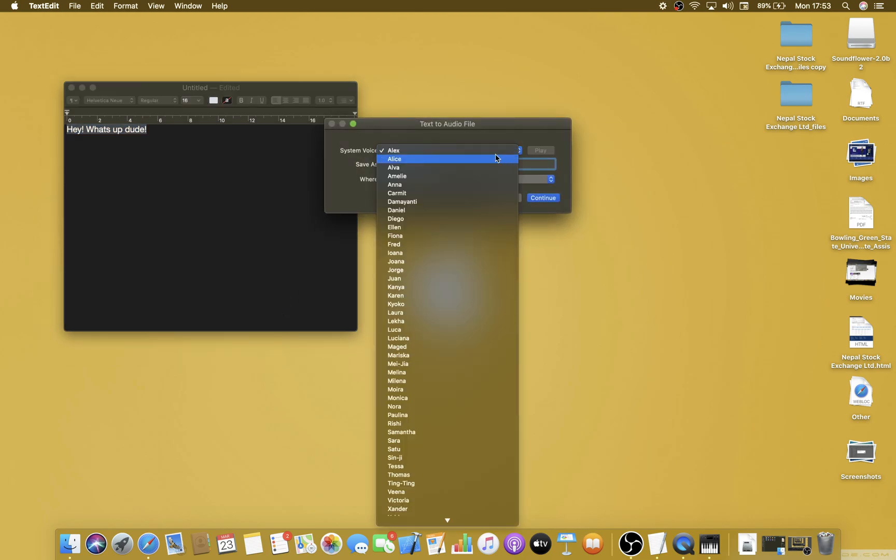
{"action": "mouse_move", "coordinate": [410, 432]}
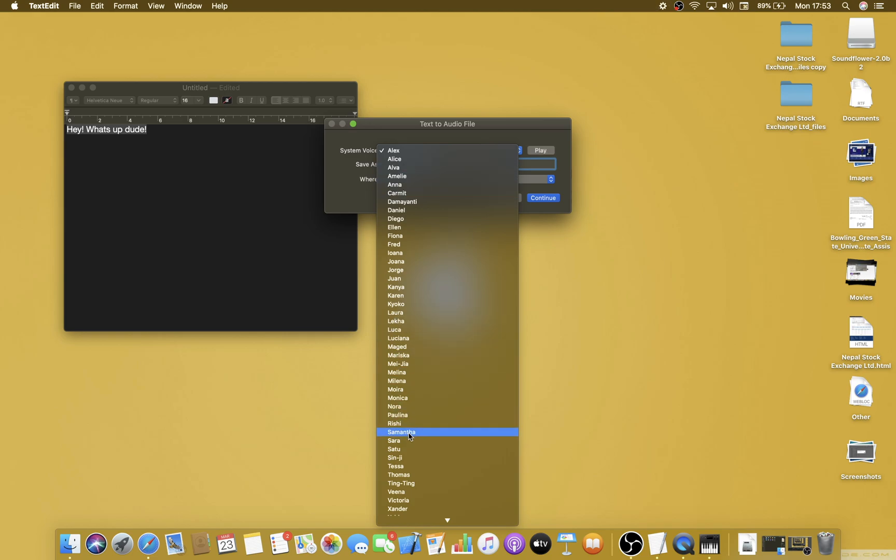
{"action": "left_click", "coordinate": [401, 432]}
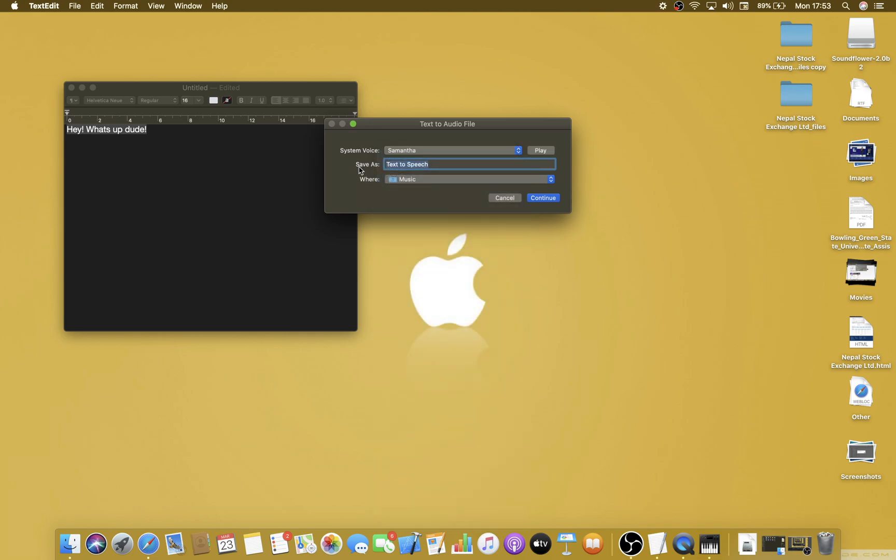
{"action": "type", "text": "Greeting"}
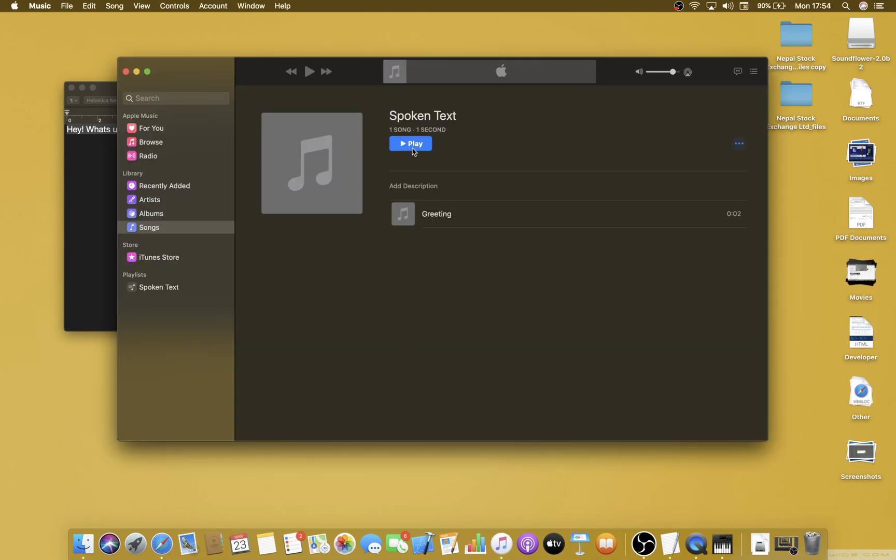
- Show the Greeting track's audio file (Greeting.m4a) in Finder
{"action": "left_click", "coordinate": [437, 214]}
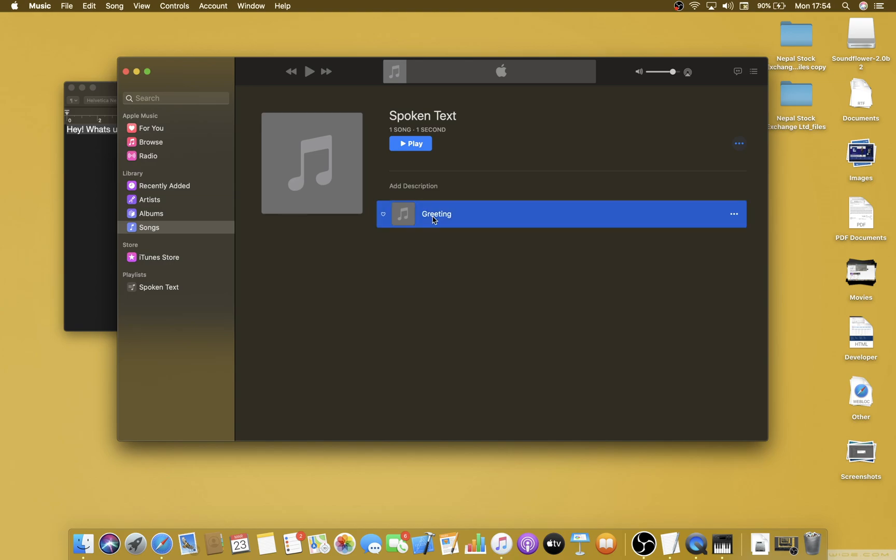
{"action": "right_click", "coordinate": [436, 214]}
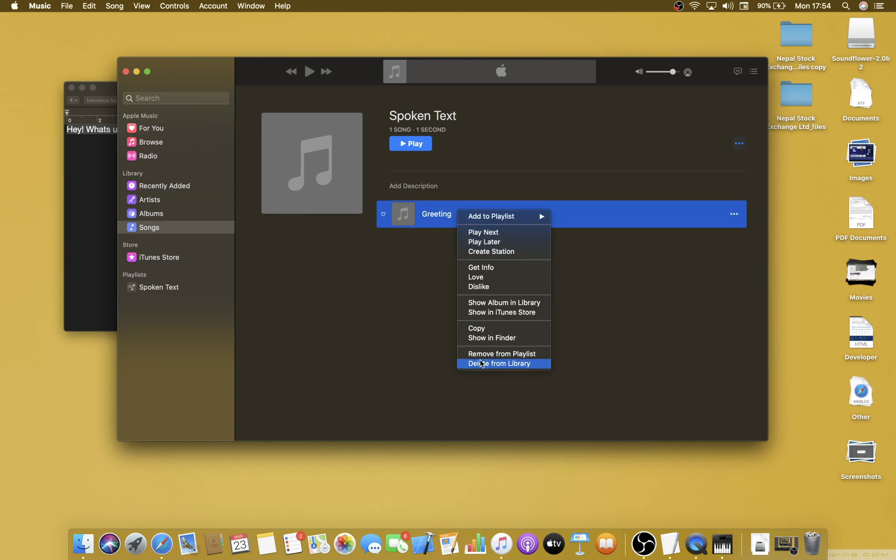
{"action": "mouse_move", "coordinate": [491, 338]}
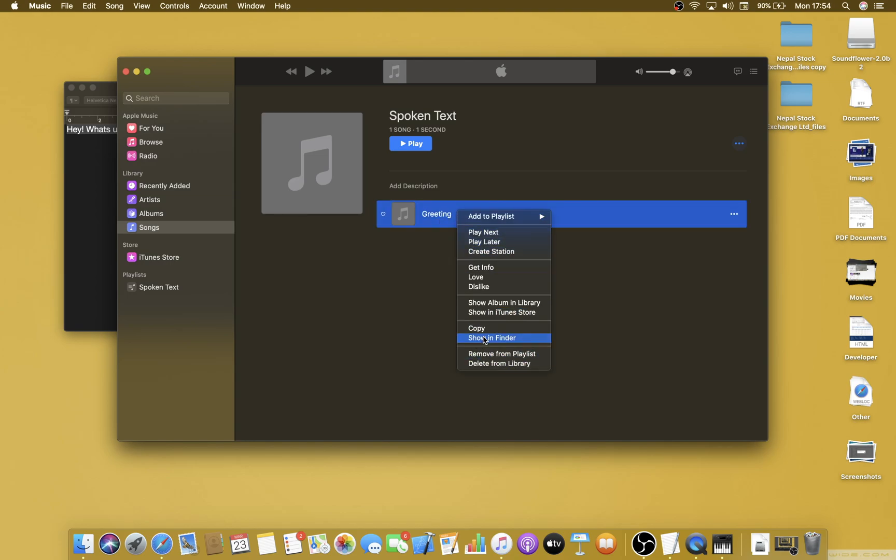
{"action": "left_click", "coordinate": [492, 338]}
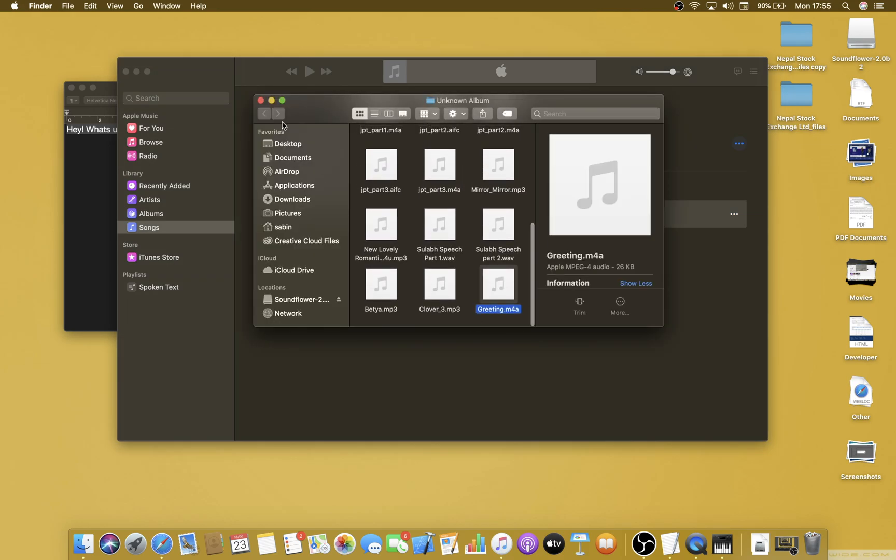
- Check Greeting.m4a in the Unknown Album folder and return to the desktop
{"action": "left_click", "coordinate": [158, 287]}
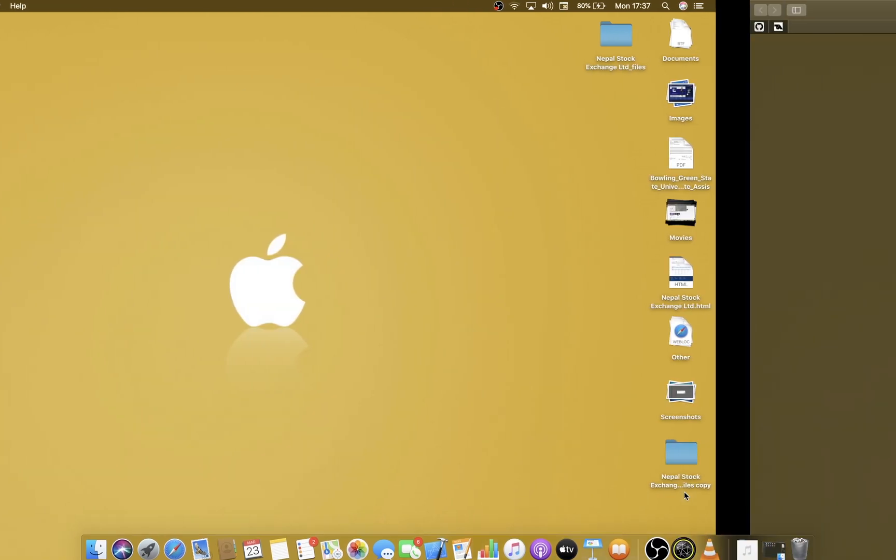
- Search Google for 'soundflower mac github' in Safari and reach the Soundflower repository
{"action": "left_click", "coordinate": [175, 550]}
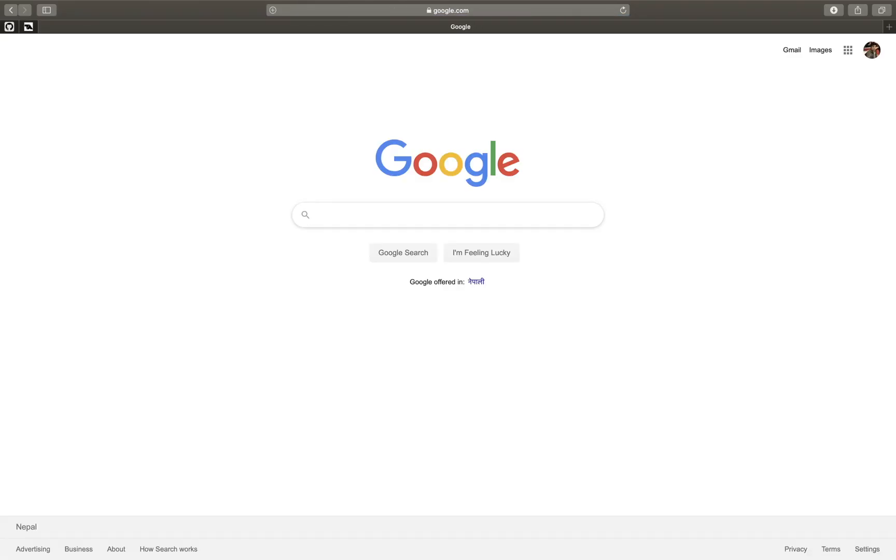
{"action": "type", "text": "soundflower"}
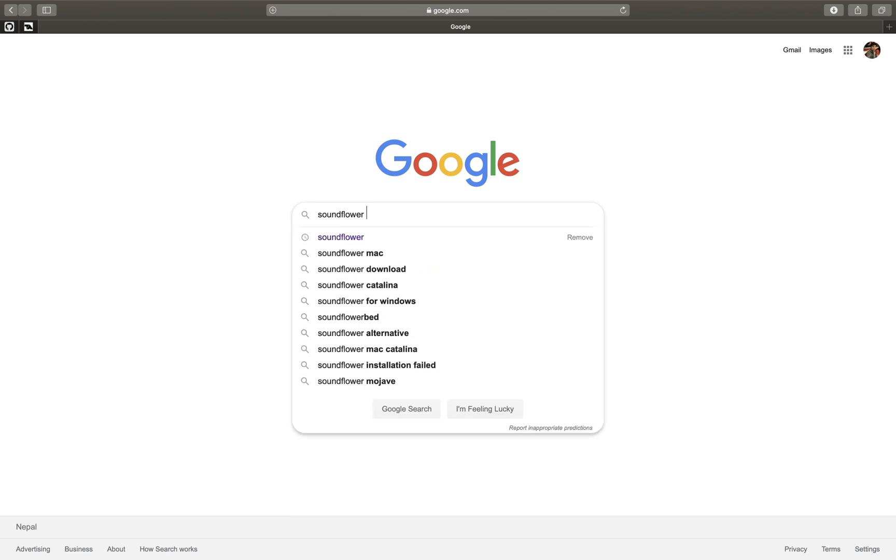
{"action": "type", "text": "mac github"}
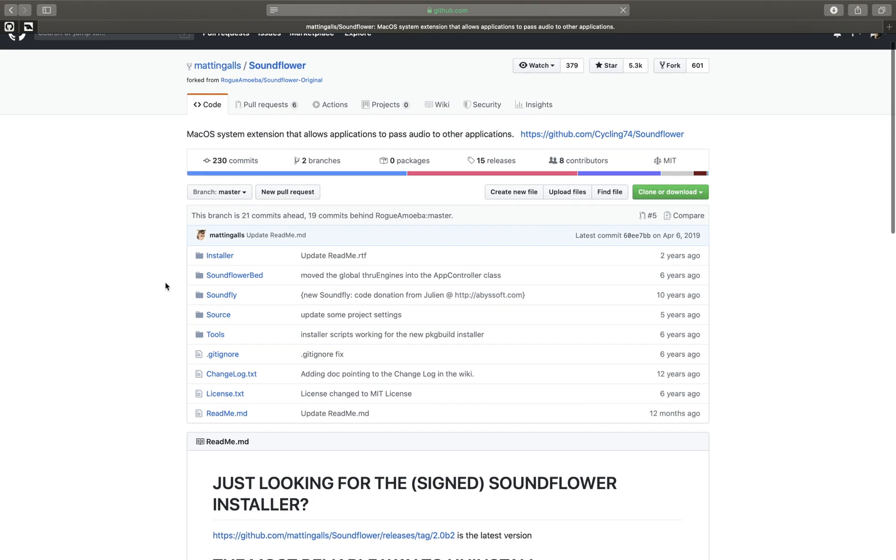
- Download Soundflower-2.0b2.dmg from the 2.0b2 release page, allowing downloads from github.com
{"action": "scroll", "scroll_direction": "down", "scroll_amount": 3}
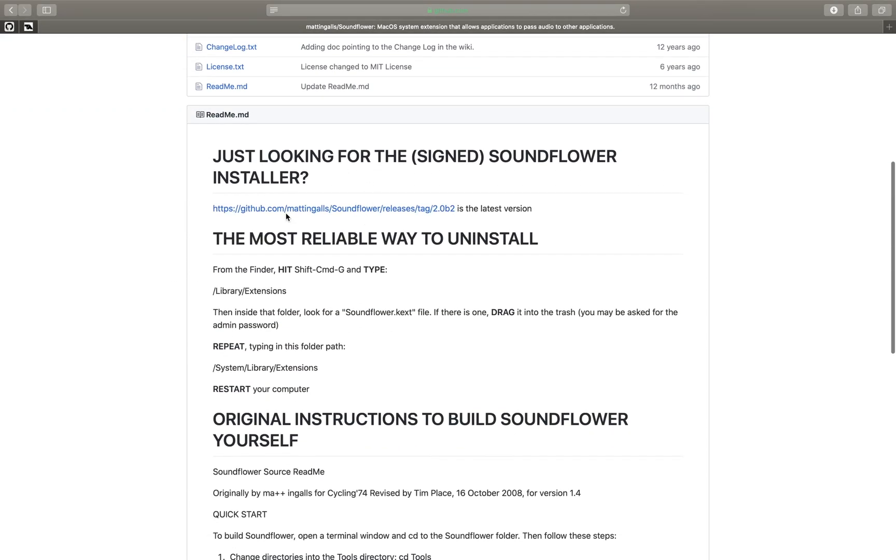
{"action": "left_click", "coordinate": [333, 208]}
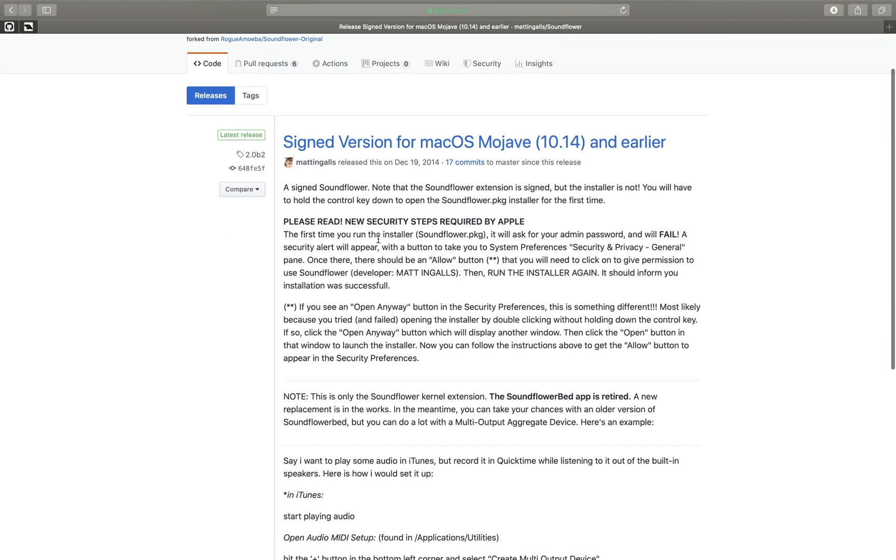
{"action": "scroll", "scroll_direction": "down", "scroll_amount": 3}
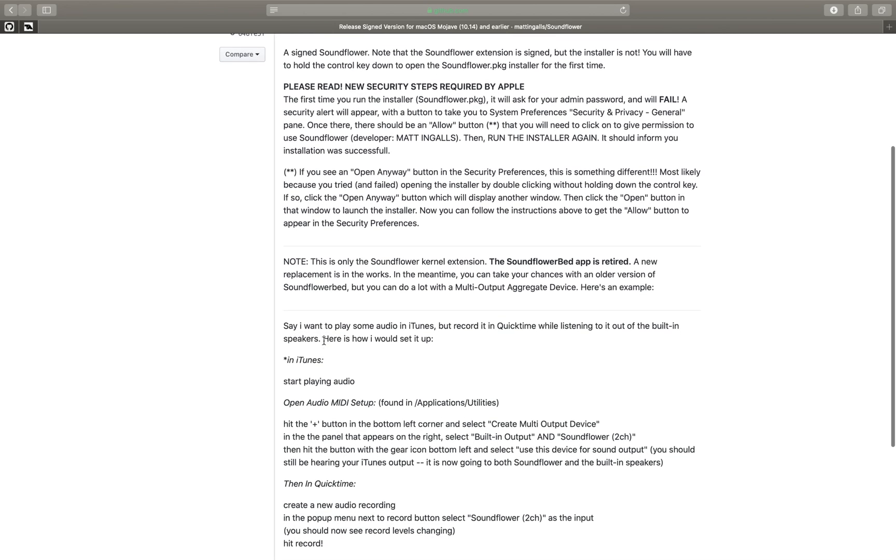
{"action": "scroll", "scroll_direction": "down", "scroll_amount": 3}
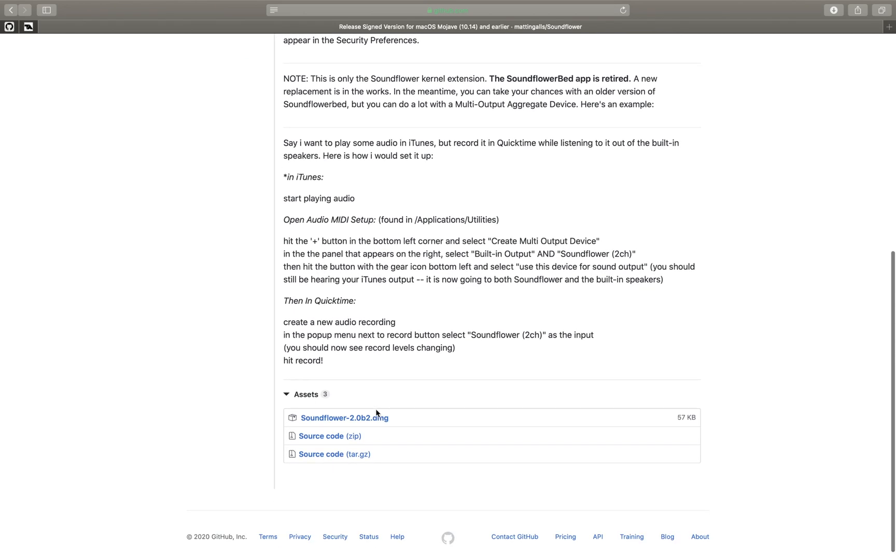
{"action": "mouse_move", "coordinate": [344, 419]}
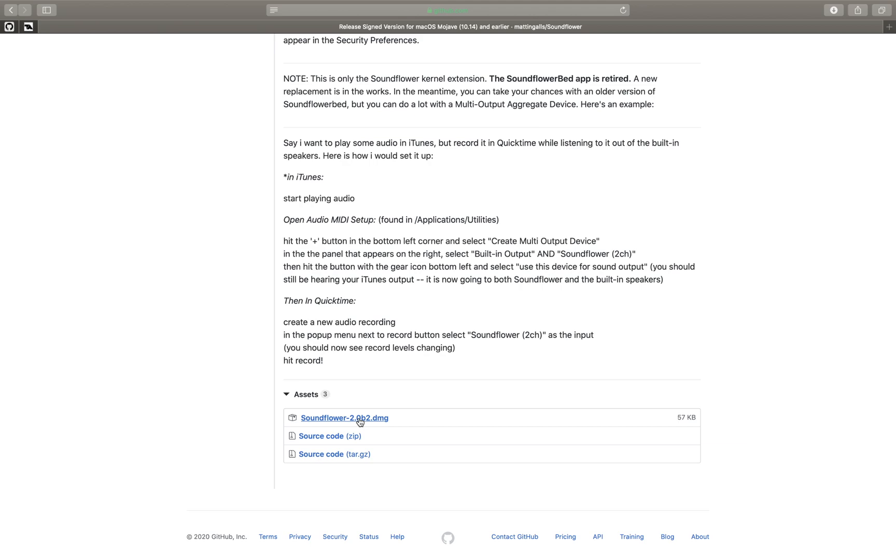
{"action": "left_click", "coordinate": [344, 418]}
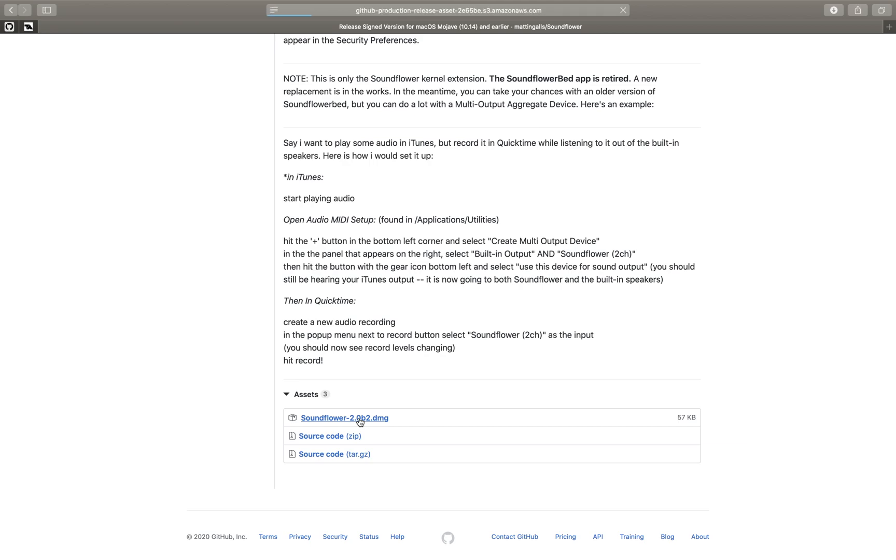
{"action": "left_click", "coordinate": [345, 418]}
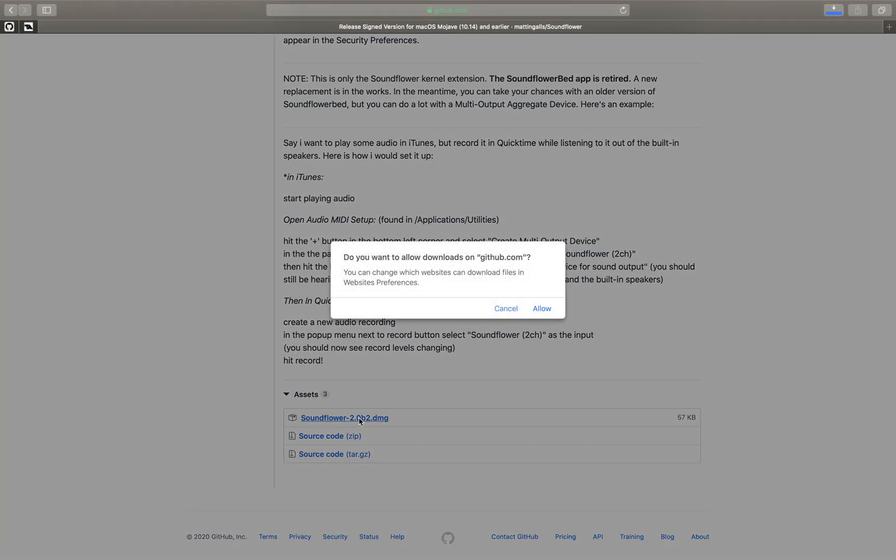
{"action": "left_click", "coordinate": [541, 309]}
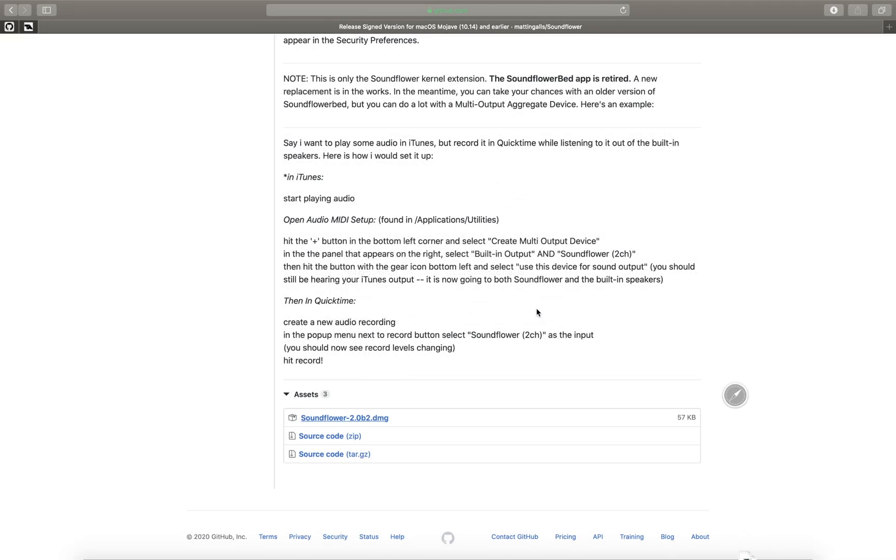
- Mount Soundflower-2.0b2.dmg from Downloads and launch the Soundflower.pkg installer
{"action": "left_click", "coordinate": [833, 10]}
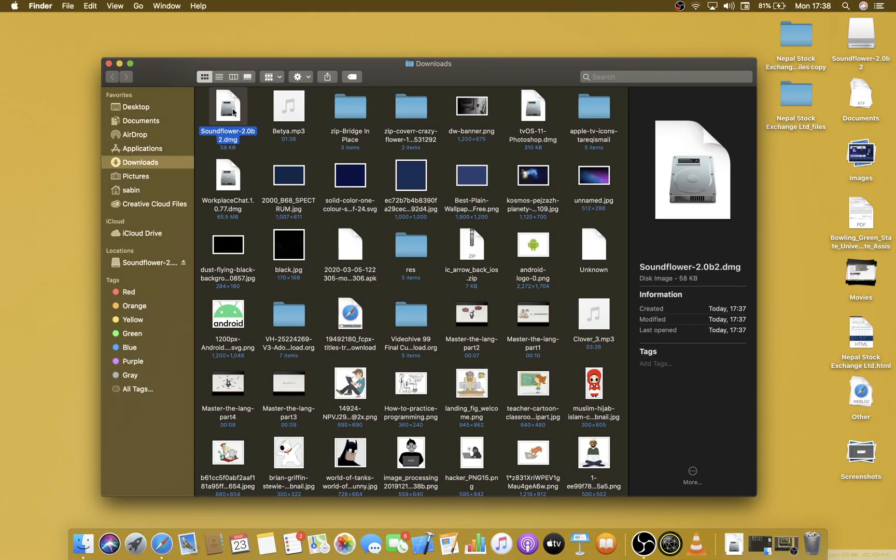
{"action": "double_click", "coordinate": [227, 107]}
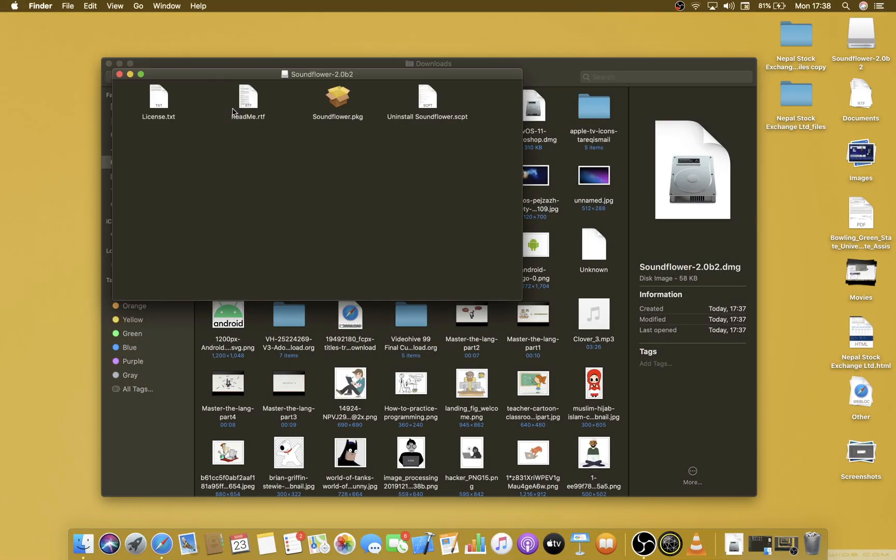
{"action": "mouse_move", "coordinate": [428, 113]}
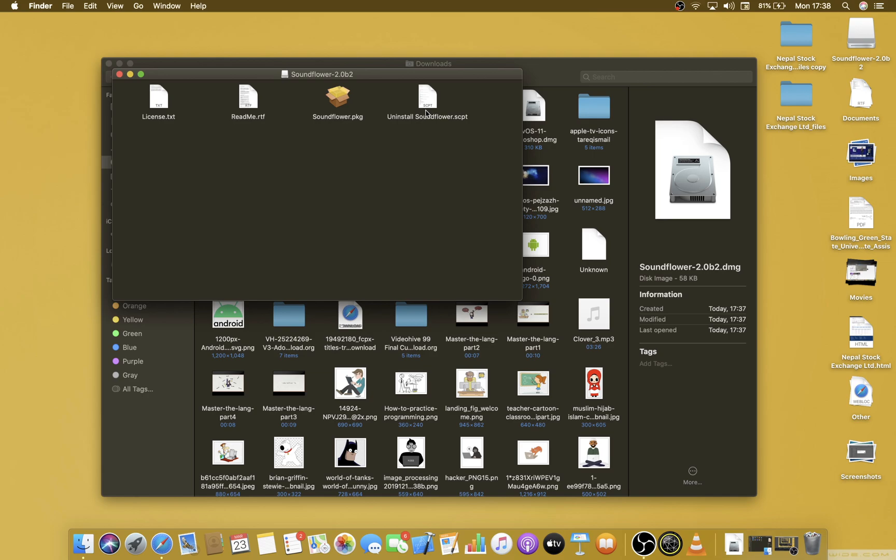
{"action": "double_click", "coordinate": [337, 97]}
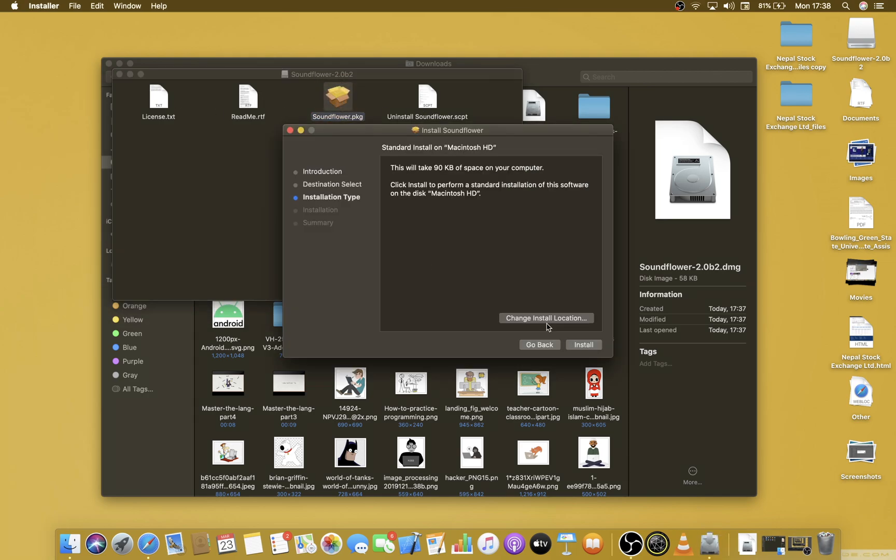
- Run the standard Soundflower installation on Macintosh HD until it succeeds
{"action": "left_click", "coordinate": [583, 344]}
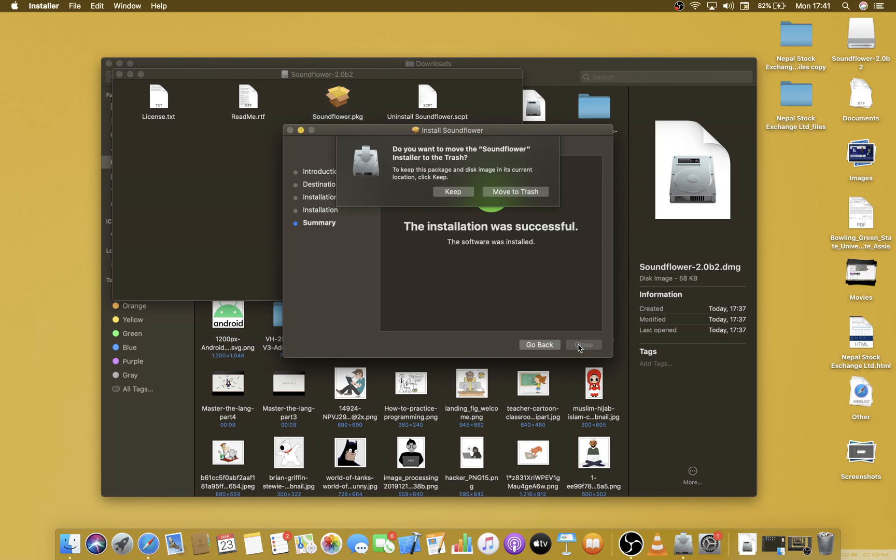
- Dismiss the Soundflower disk image window and bring up System Preferences
{"action": "left_click", "coordinate": [452, 192]}
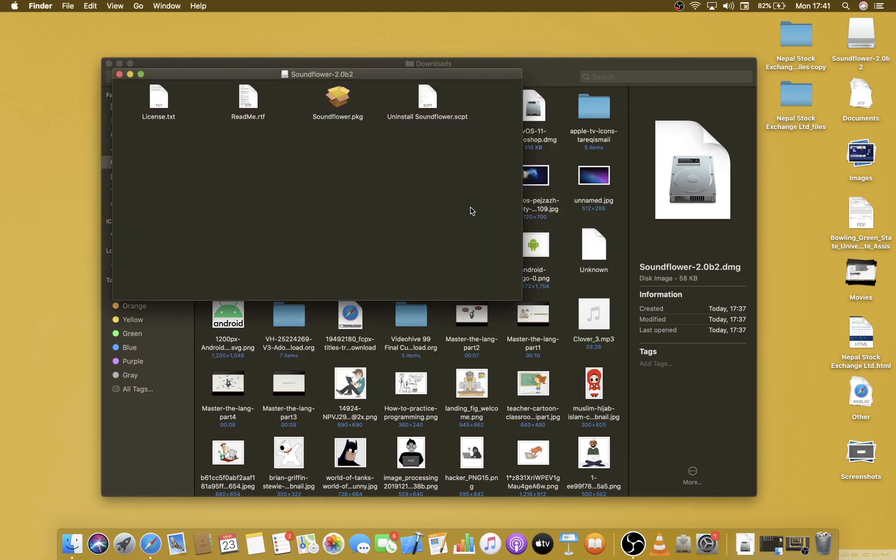
{"action": "left_click", "coordinate": [696, 543]}
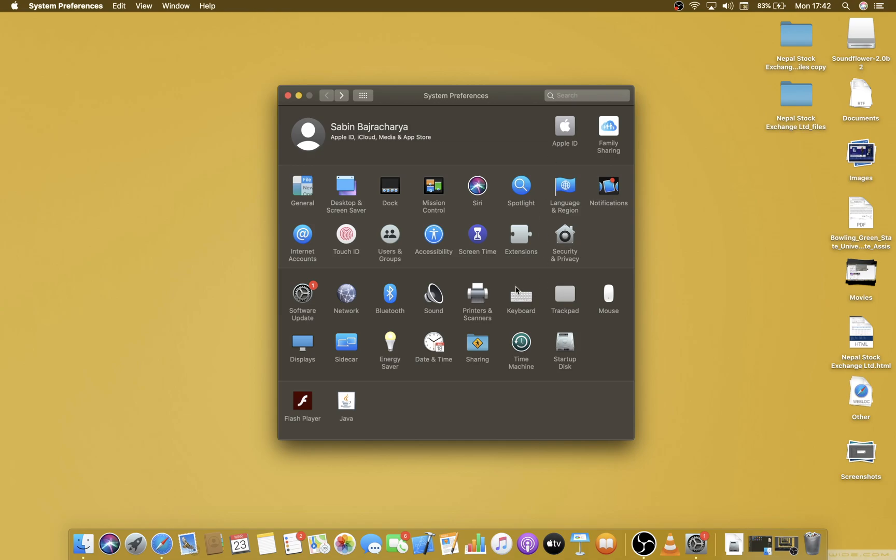
{"action": "mouse_move", "coordinate": [490, 269]}
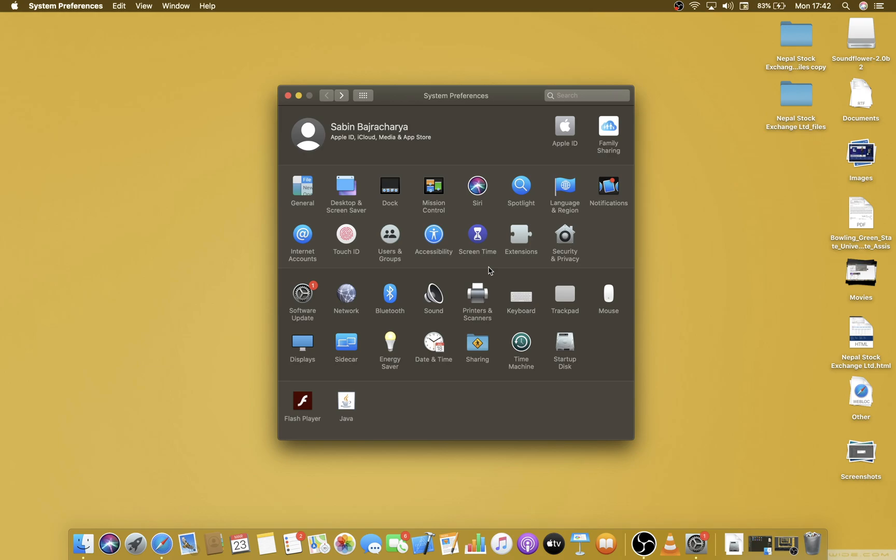
- In Accessibility > Speech, browse United States voices and set Siri Male as the system voice
{"action": "left_click", "coordinate": [434, 234]}
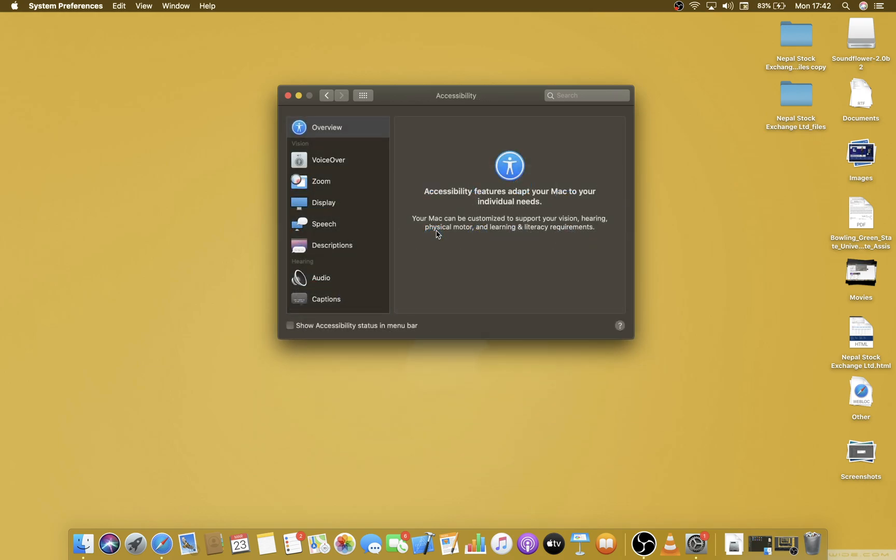
{"action": "left_click", "coordinate": [324, 223]}
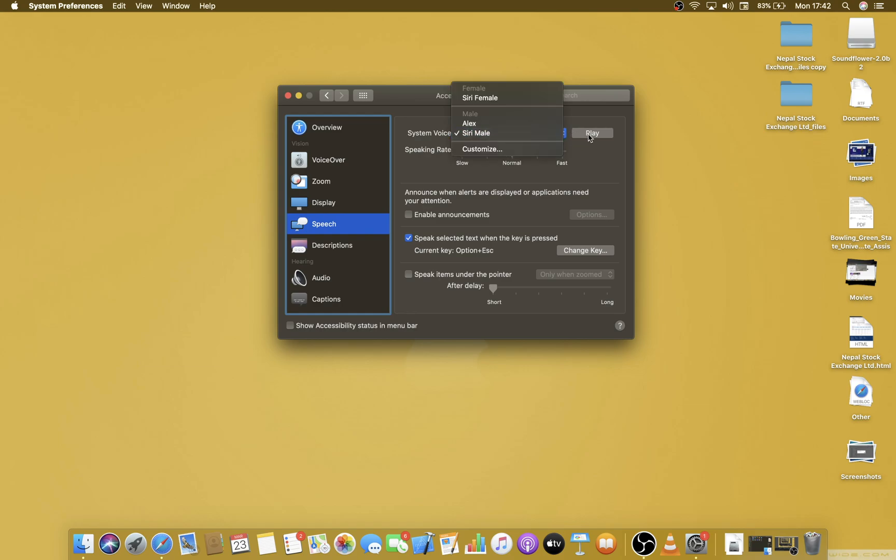
{"action": "left_click", "coordinate": [482, 150]}
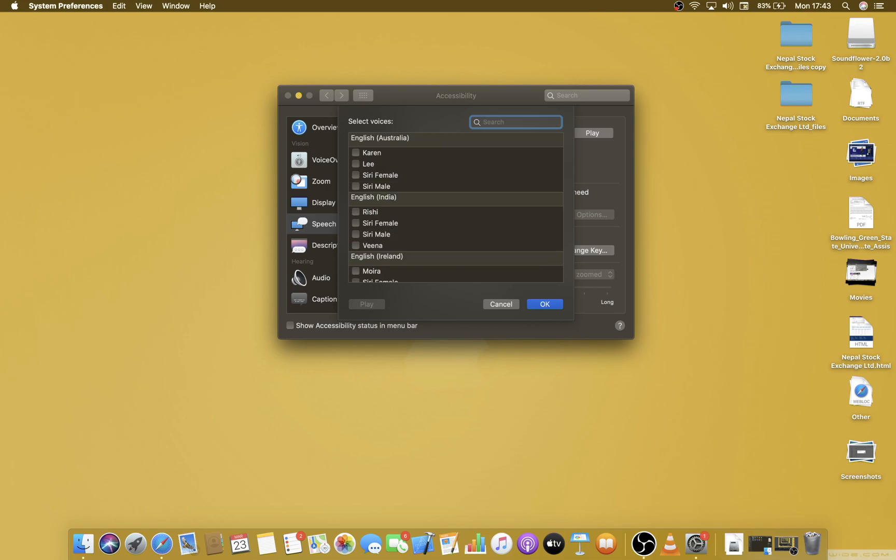
{"action": "type", "text": "united stat"}
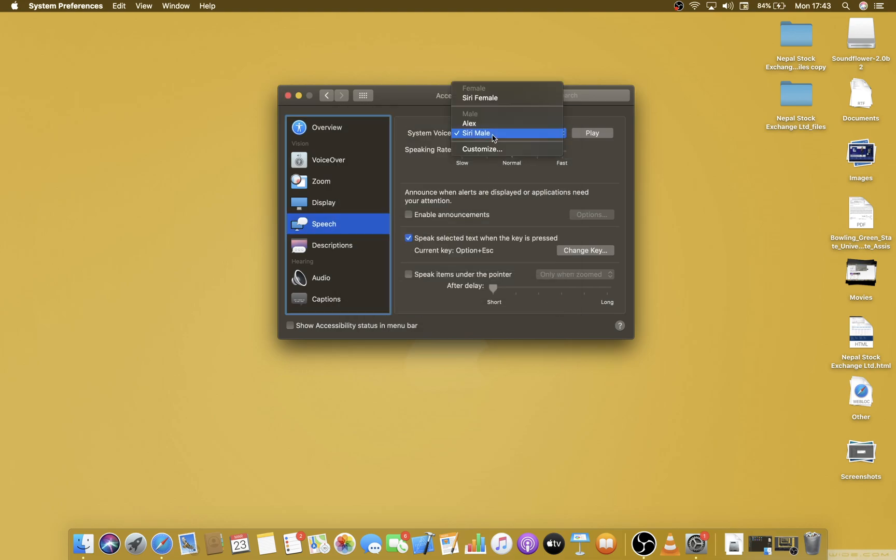
{"action": "left_click", "coordinate": [481, 97]}
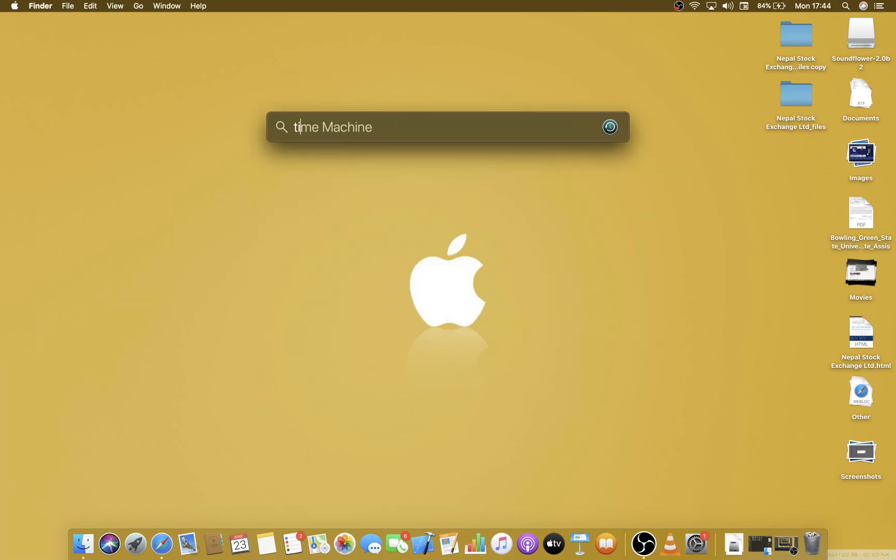
- Launch TextEdit via Spotlight and write 'How are you Mr. Hank?' in a new document
{"action": "type", "text": "erminal"}
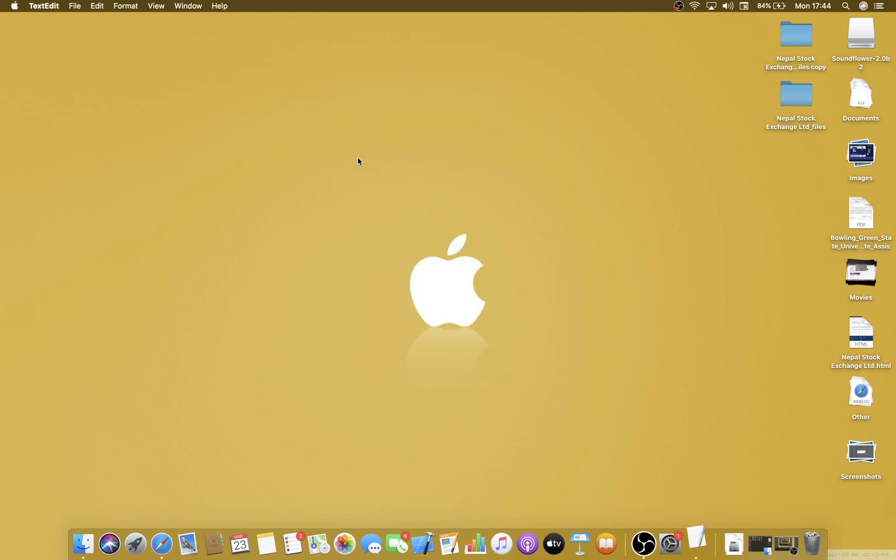
{"action": "left_click", "coordinate": [75, 6]}
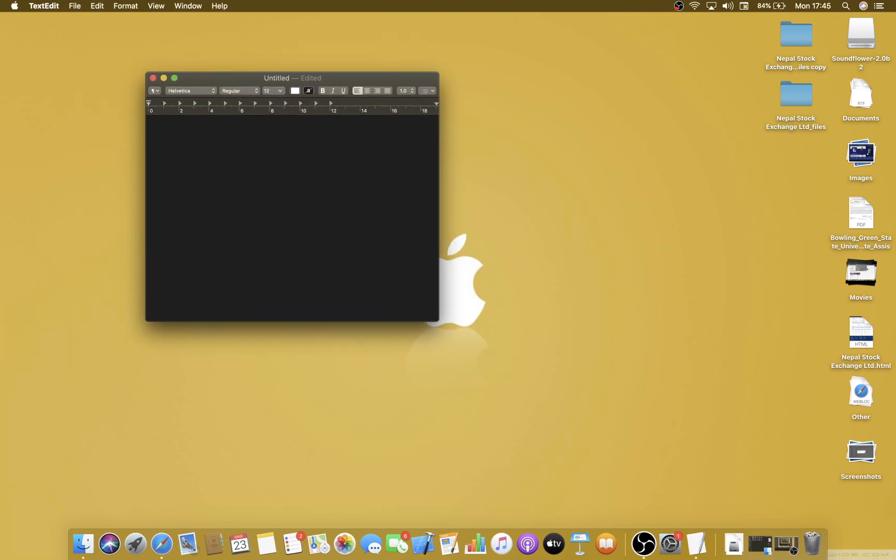
{"action": "type", "text": "How are you Mr. Hank?"}
{"action": "type", "text": "quic"}
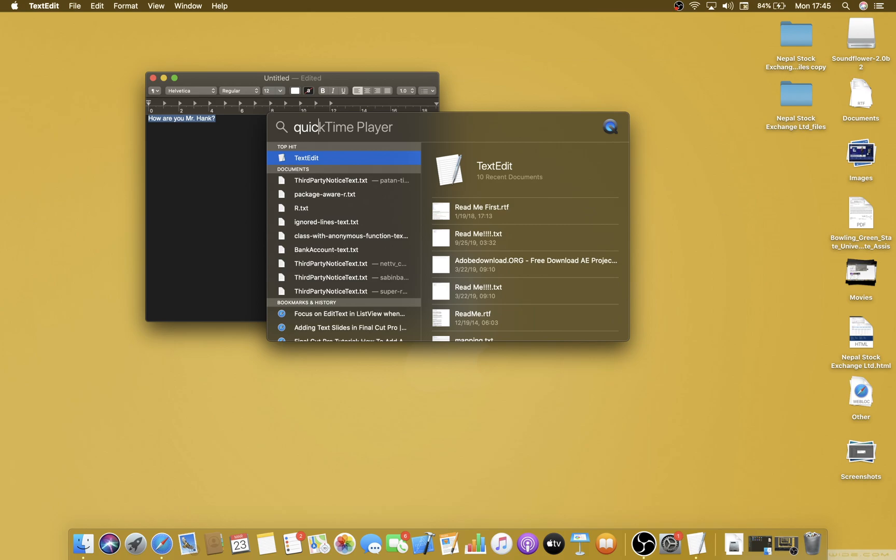
- Start a new QuickTime audio recording and have the selected sentence spoken aloud into it
{"action": "left_click", "coordinate": [108, 6]}
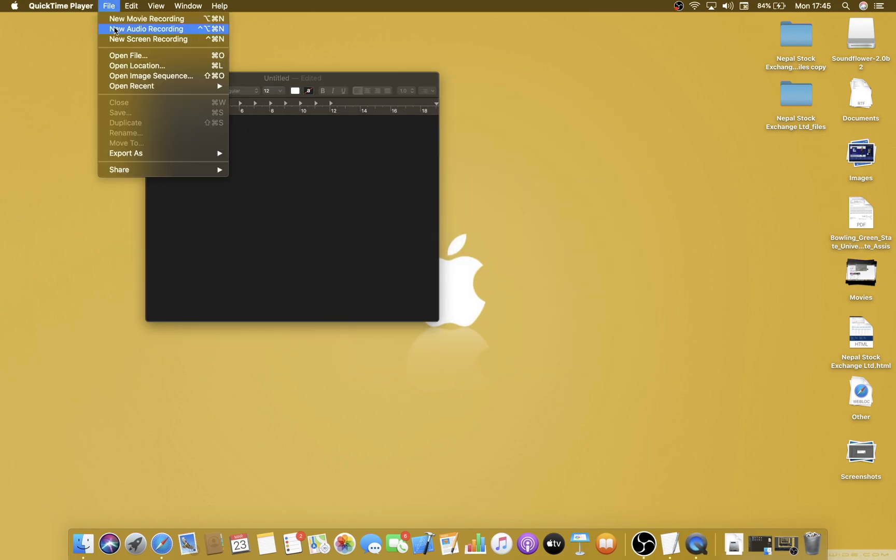
{"action": "left_click", "coordinate": [147, 29]}
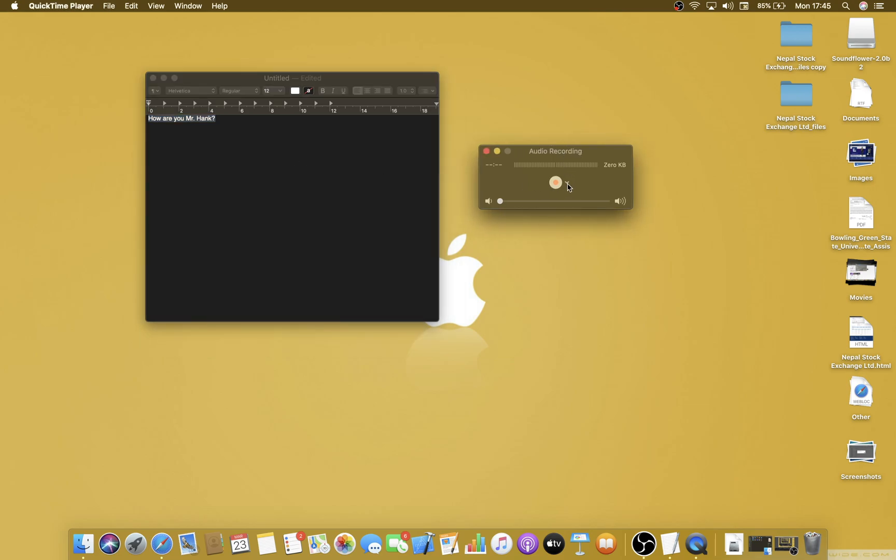
{"action": "key", "text": "cmd+space"}
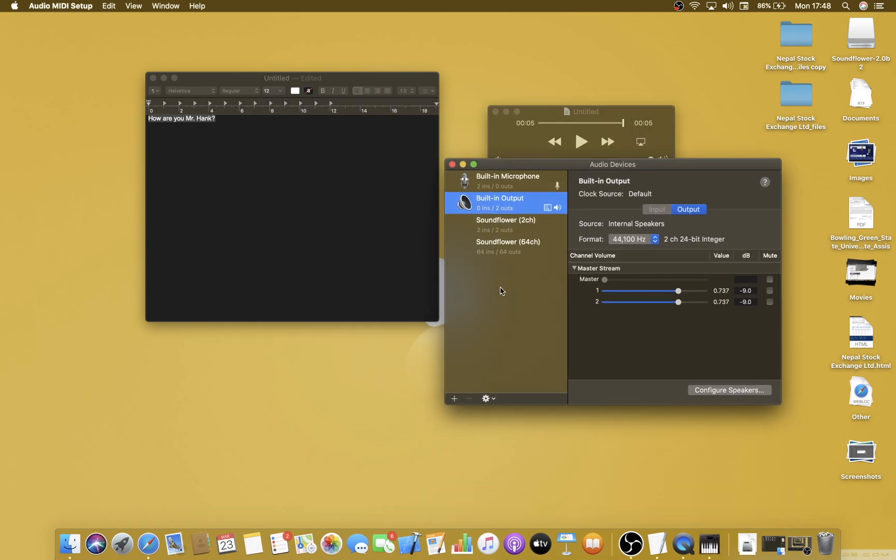
- Add a Multi-Output Device with Soundflower (2ch) ticked and its Drift Correction enabled, then close the window
{"action": "left_click", "coordinate": [486, 398]}
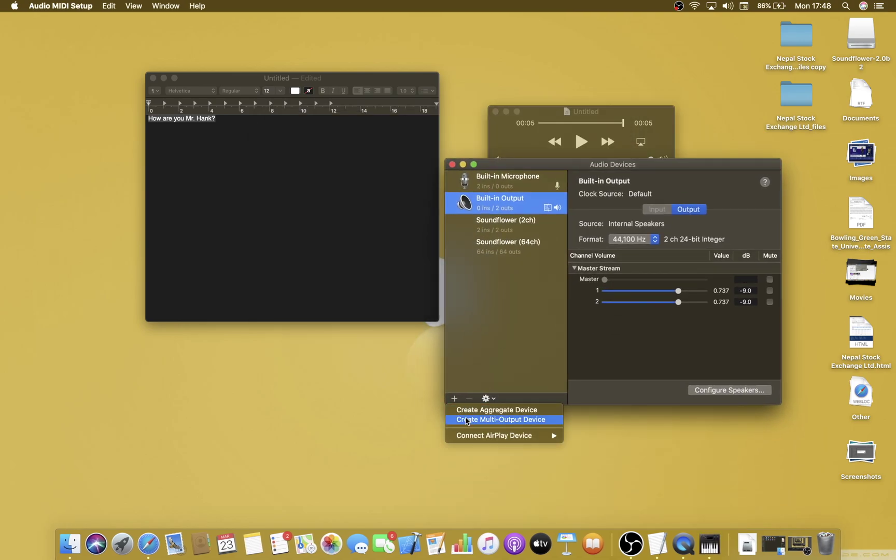
{"action": "left_click", "coordinate": [500, 420]}
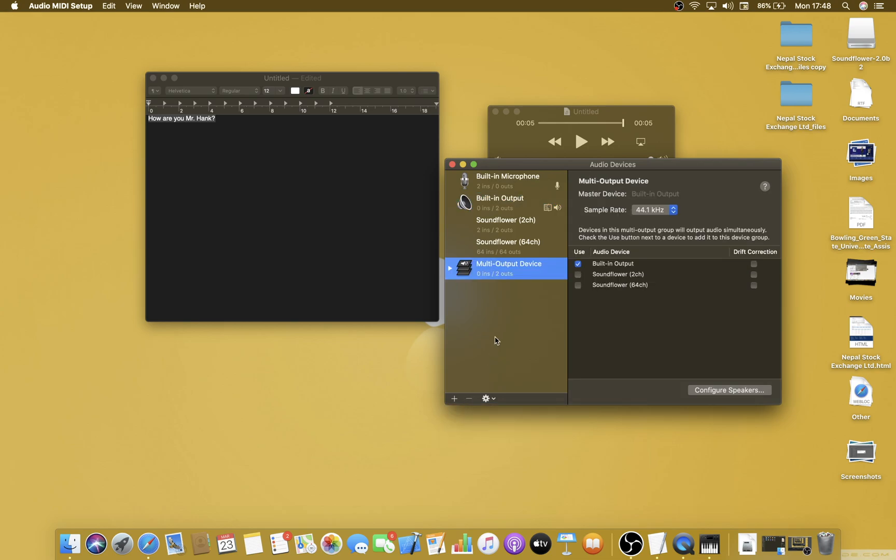
{"action": "left_click", "coordinate": [578, 274]}
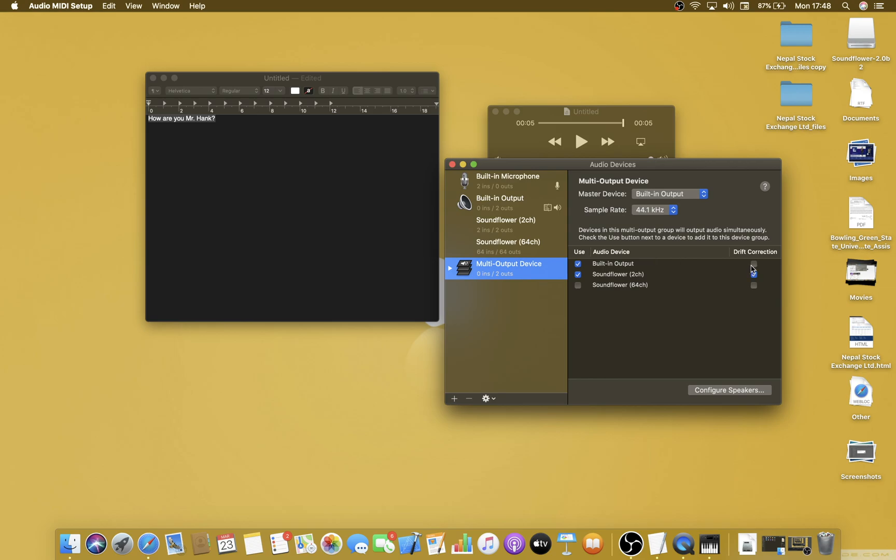
{"action": "left_click", "coordinate": [754, 274]}
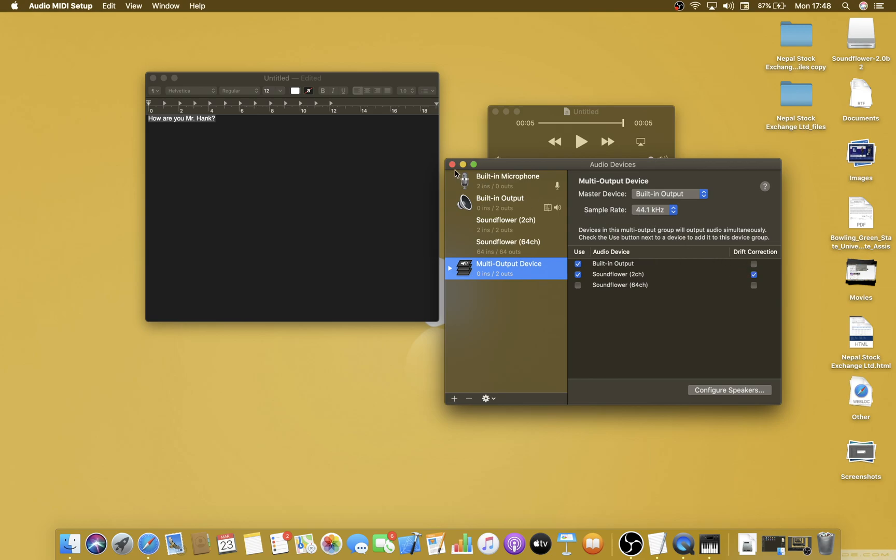
{"action": "left_click", "coordinate": [452, 165]}
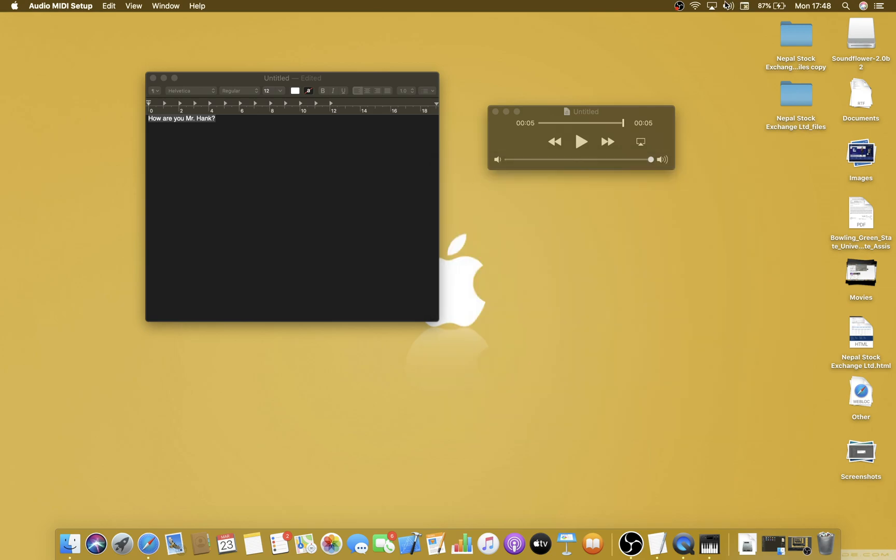
- Bring the 'How are you Mr. Hank?' document forward and close the recorded QuickTime clip
{"action": "left_click", "coordinate": [728, 7]}
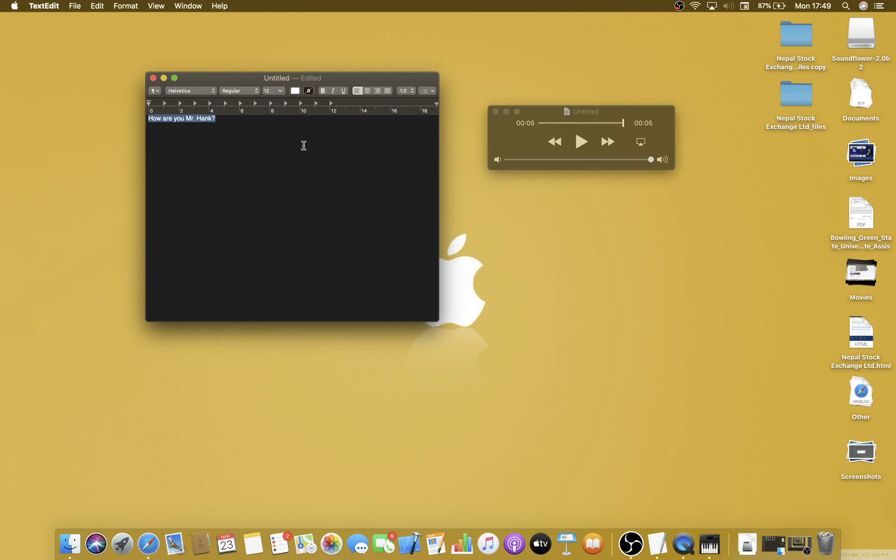
{"action": "mouse_move", "coordinate": [496, 116]}
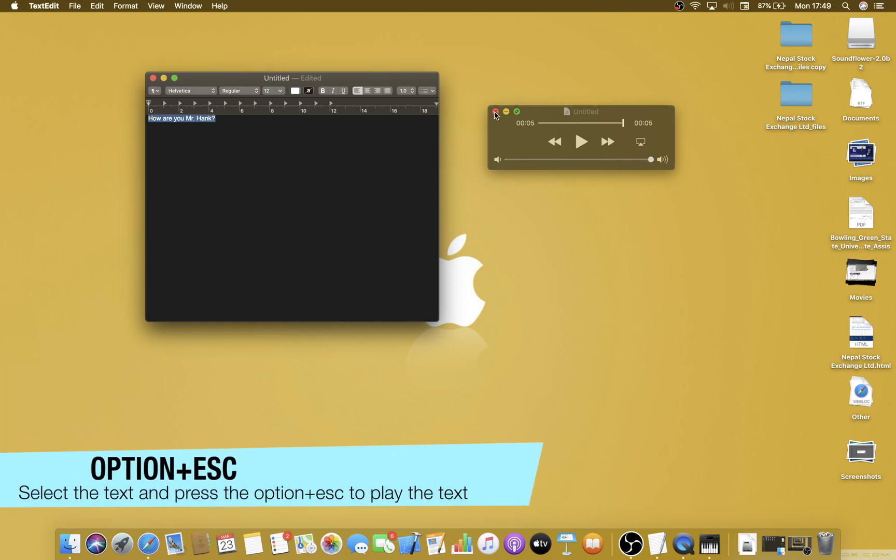
{"action": "left_click", "coordinate": [495, 111]}
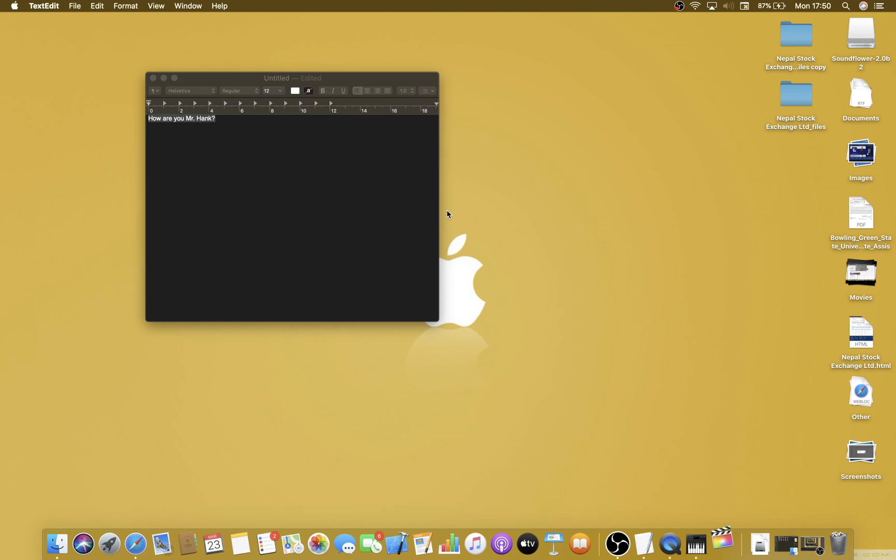
- Launch Final Cut Pro from the Dock and reach the Window menu
{"action": "left_click", "coordinate": [721, 542]}
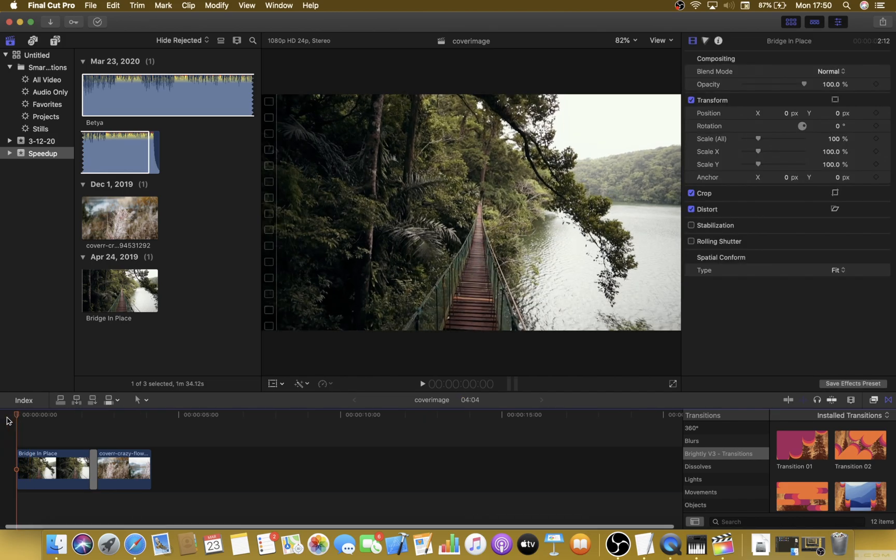
{"action": "left_click", "coordinate": [279, 5]}
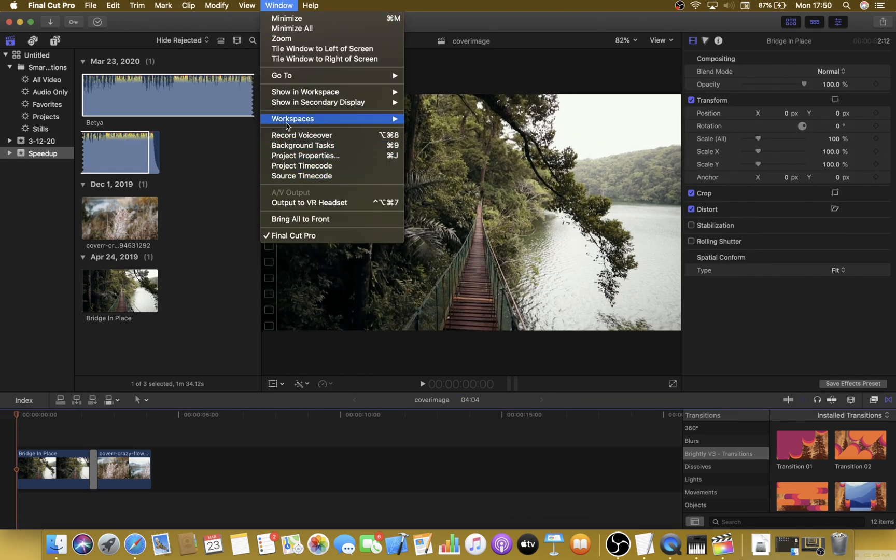
- Record an Intro voiceover from Soundflower (2ch) beneath the Bridge In Place clips
{"action": "left_click", "coordinate": [300, 135]}
{"action": "type", "text": "INtro"}
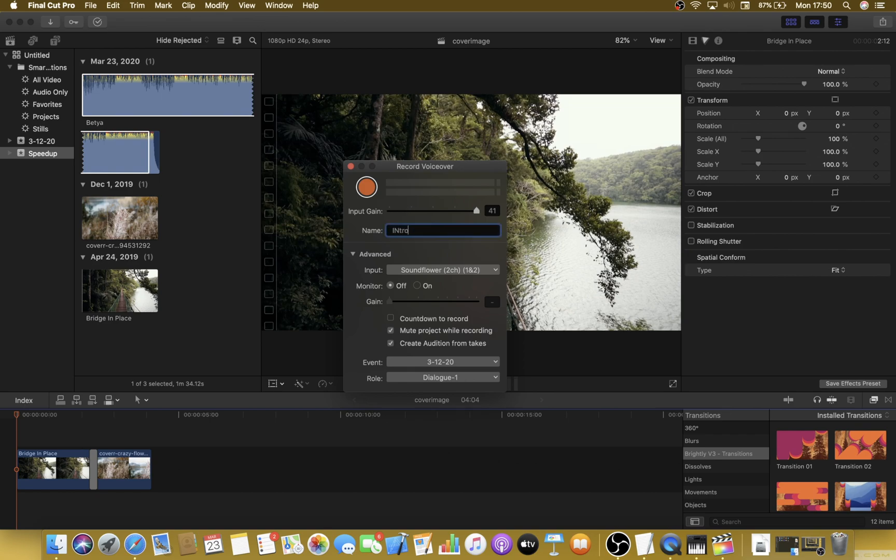
{"action": "left_click", "coordinate": [729, 5]}
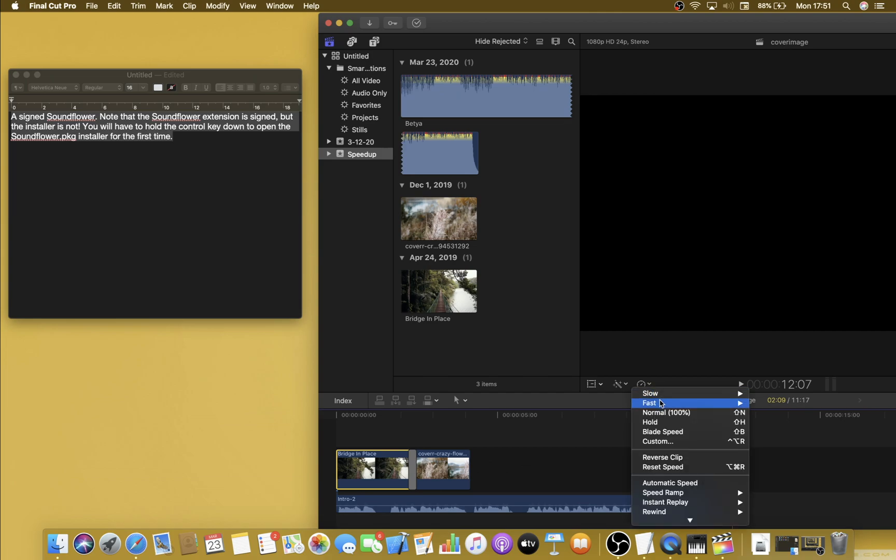
- Apply Normal (100%) retiming to the Bridge In Place clip via the Retime menu
{"action": "left_click", "coordinate": [666, 412]}
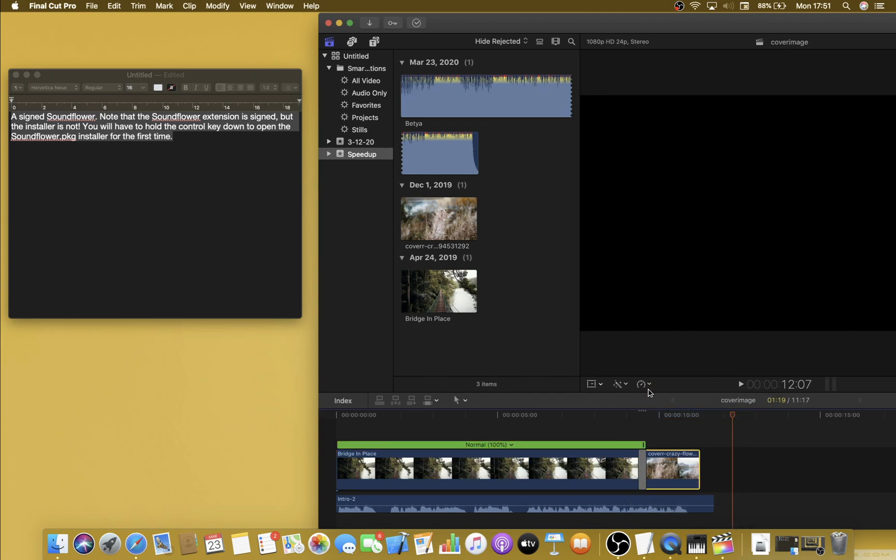